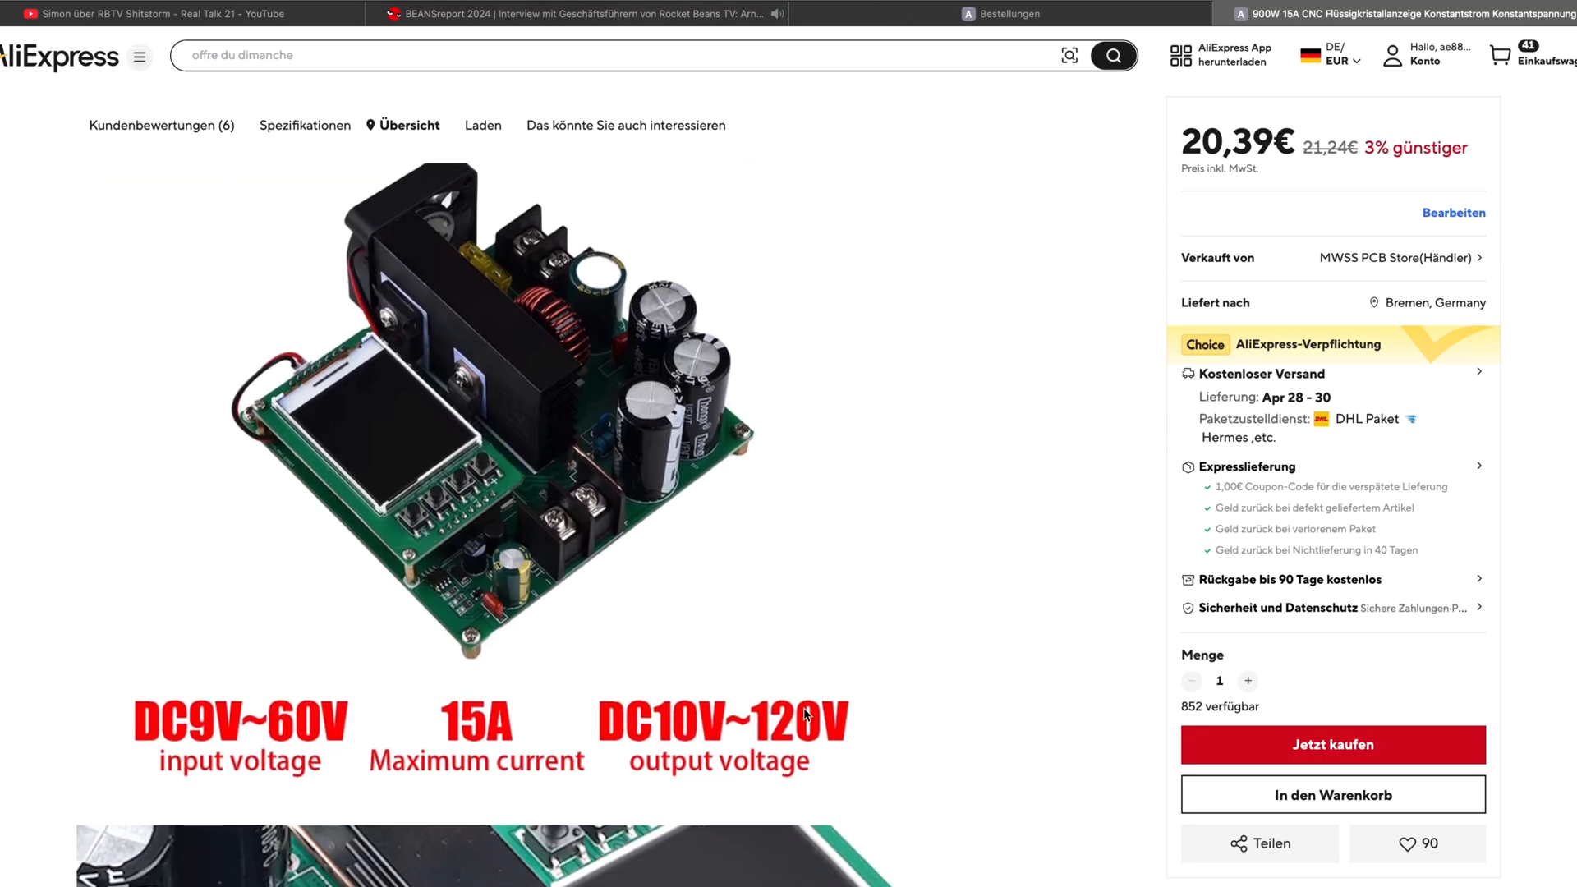
{"action": "scroll", "scroll_direction": "down", "scroll_amount": 3}
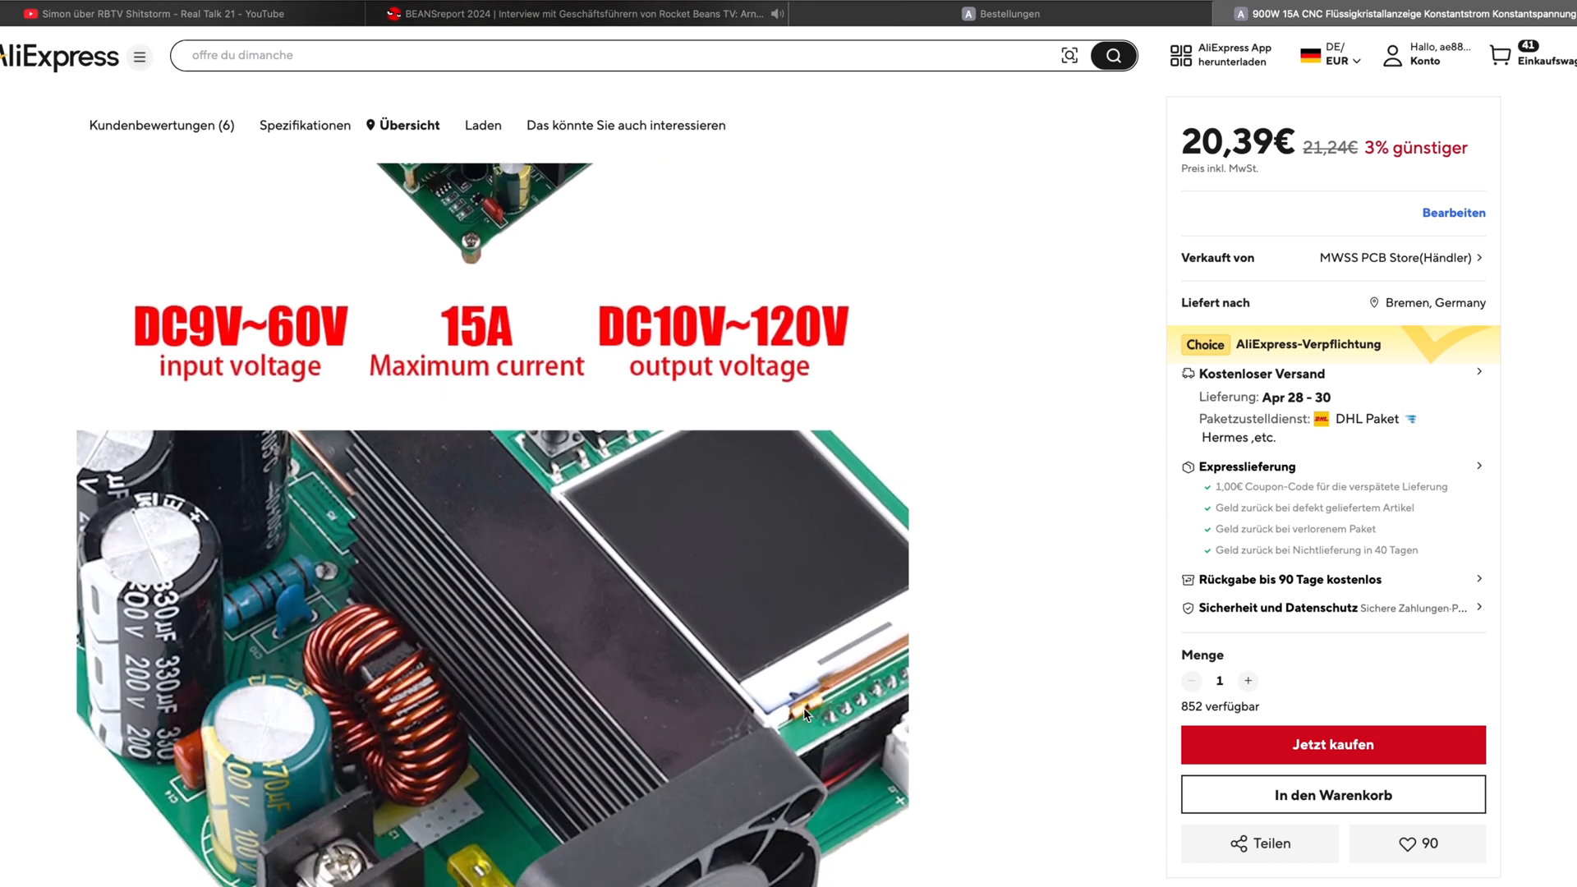